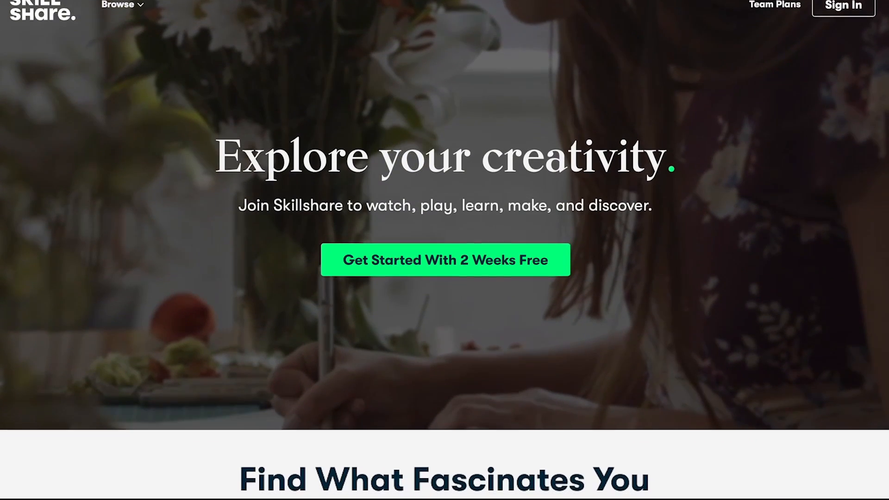
# Step: Scroll down the Botanical Illustration class page to read its description
pyautogui.scroll(-3)
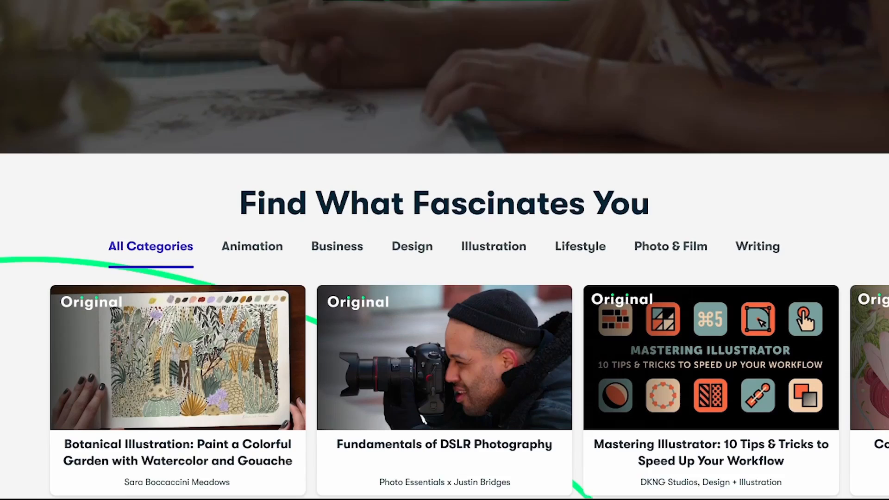
pyautogui.scroll(-3)
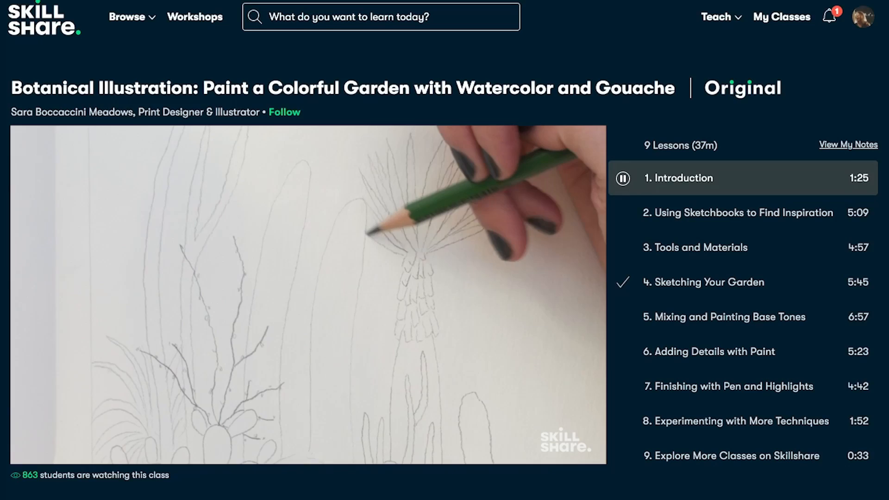
pyautogui.scroll(-3)
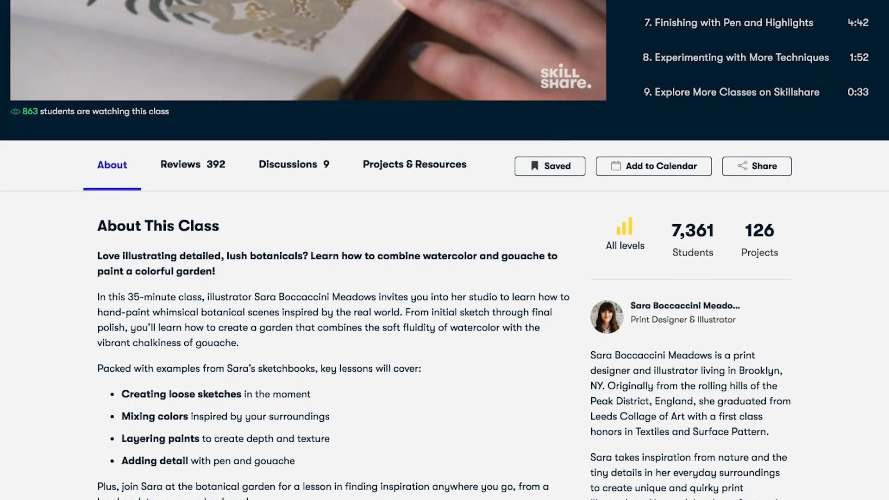
# Step: Browse the class's Reviews, Discussions and Projects & Resources sections in turn
pyautogui.click(192, 165)
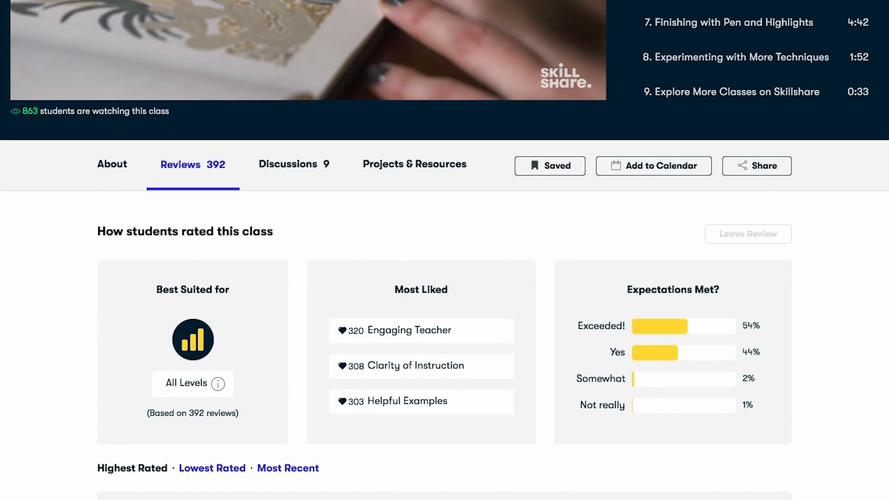
pyautogui.click(289, 164)
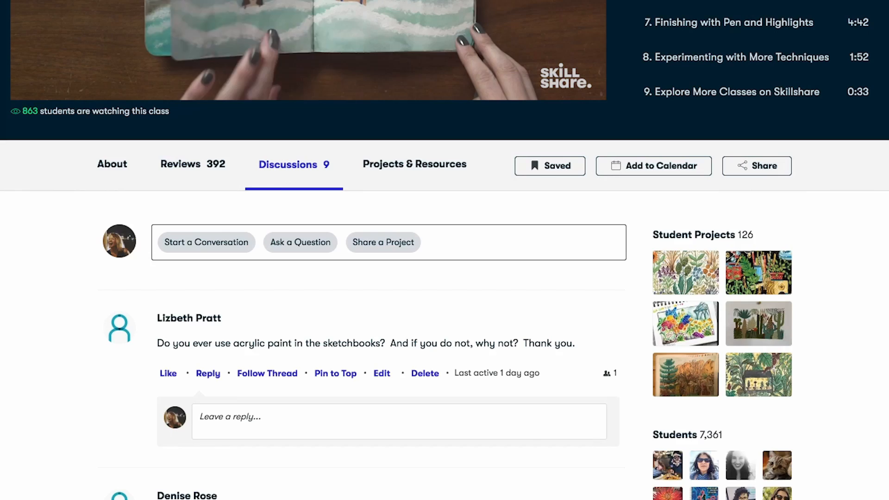
pyautogui.click(414, 165)
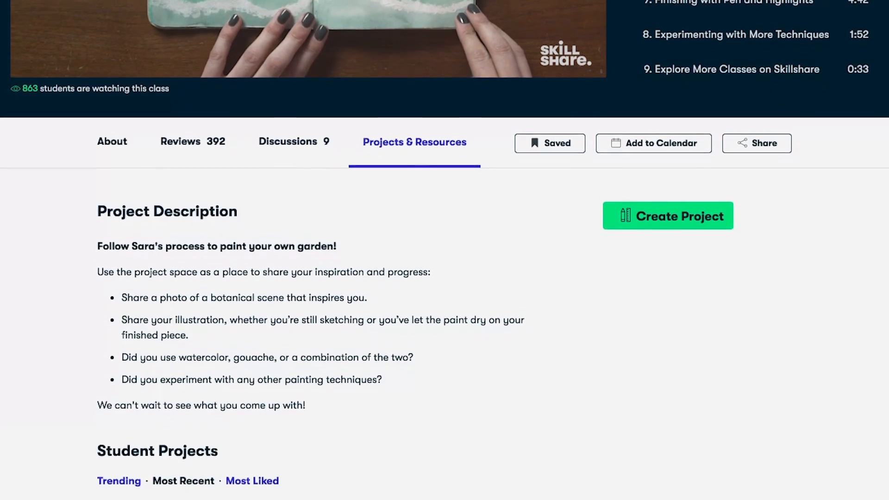
pyautogui.scroll(-3)
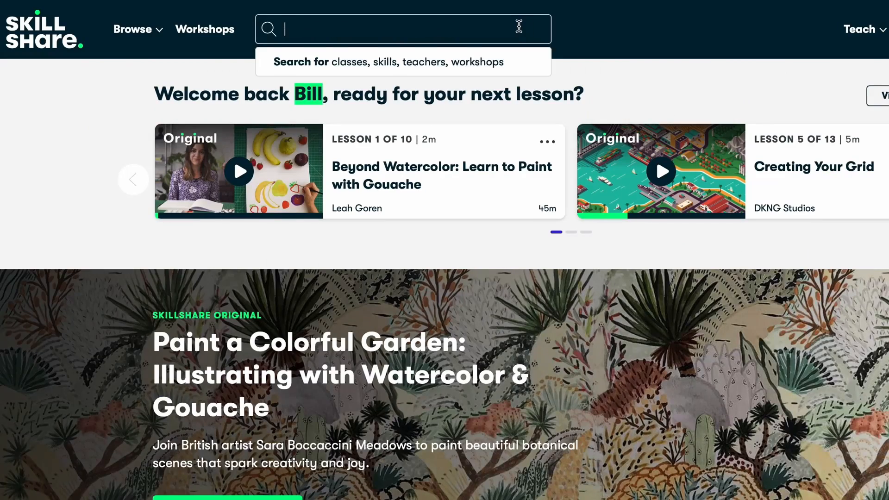
# Step: Search Skillshare for 'Logo Design', bringing up 727 class results
pyautogui.write('Logo Design')
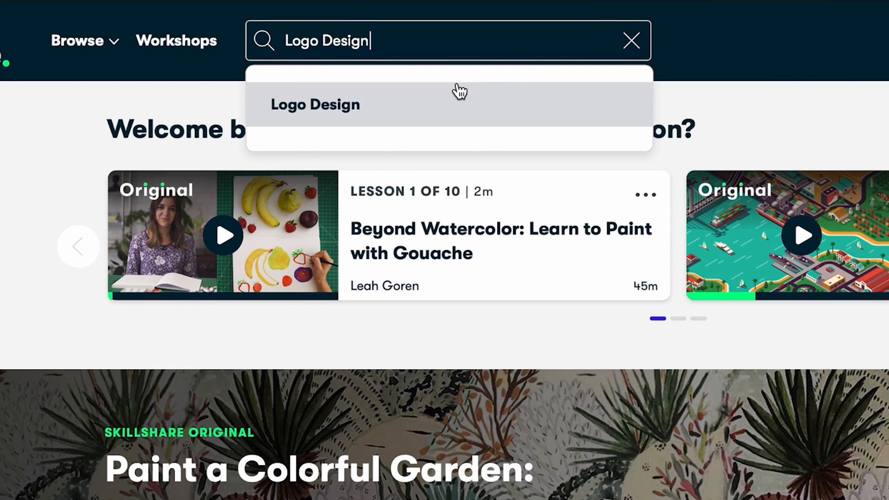
pyautogui.click(315, 104)
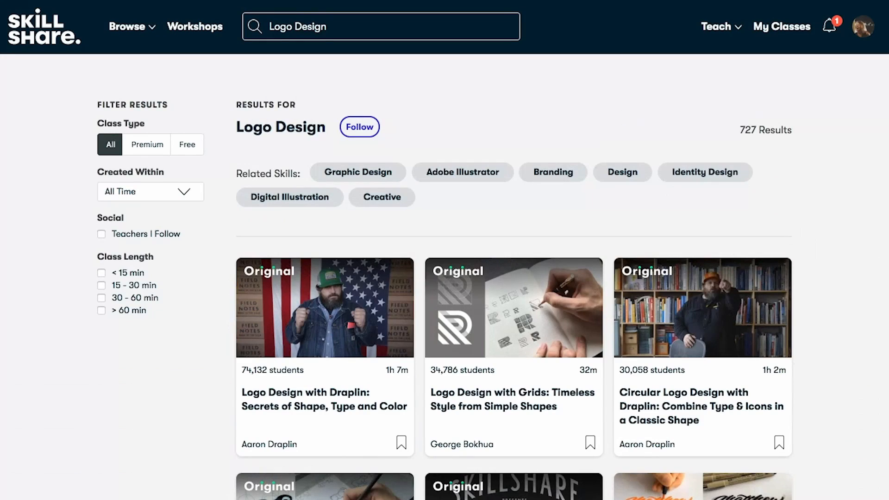
pyautogui.moveTo(302, 409)
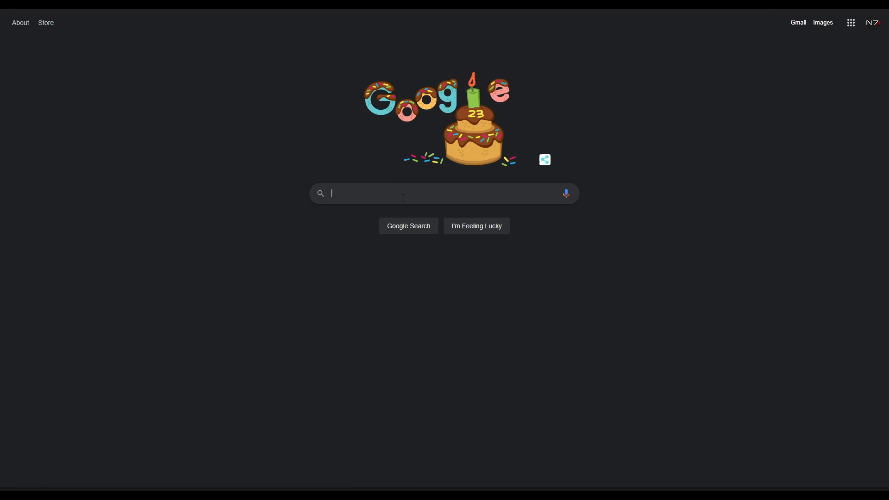
# Step: Search Google for 'pterodactyl'
pyautogui.write('pterodactyl')
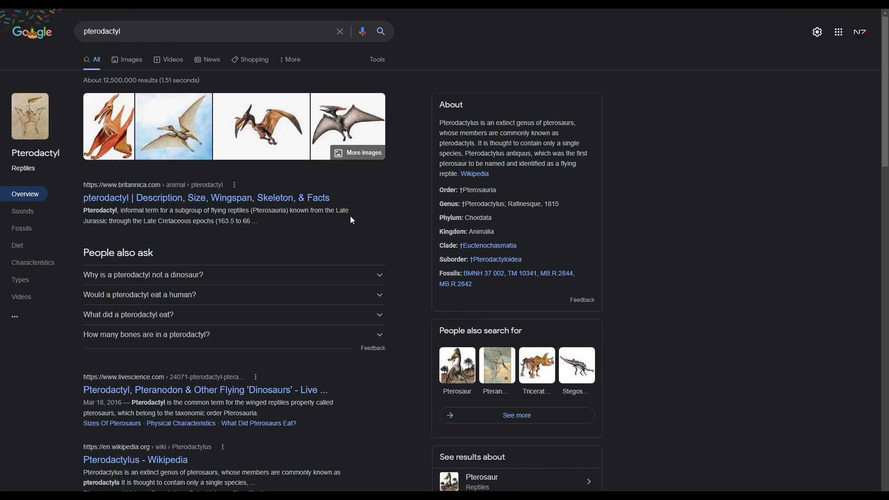
pyautogui.moveTo(497, 200)
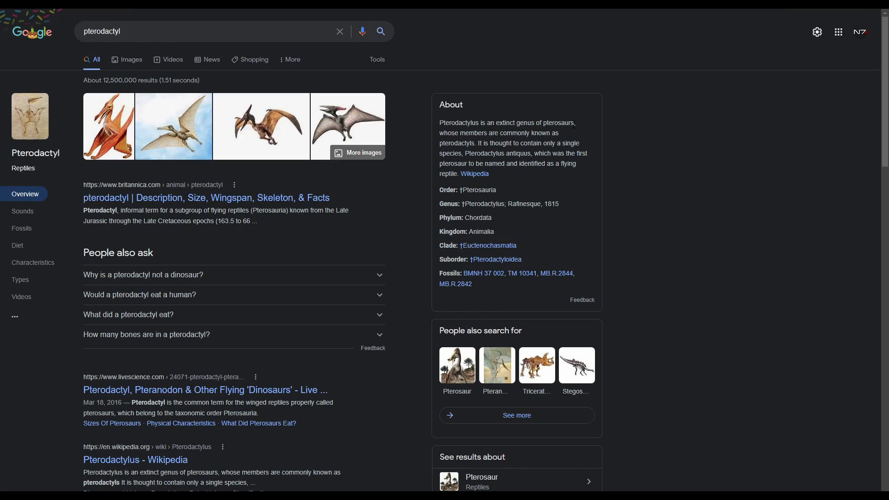
pyautogui.doubleClick(564, 122)
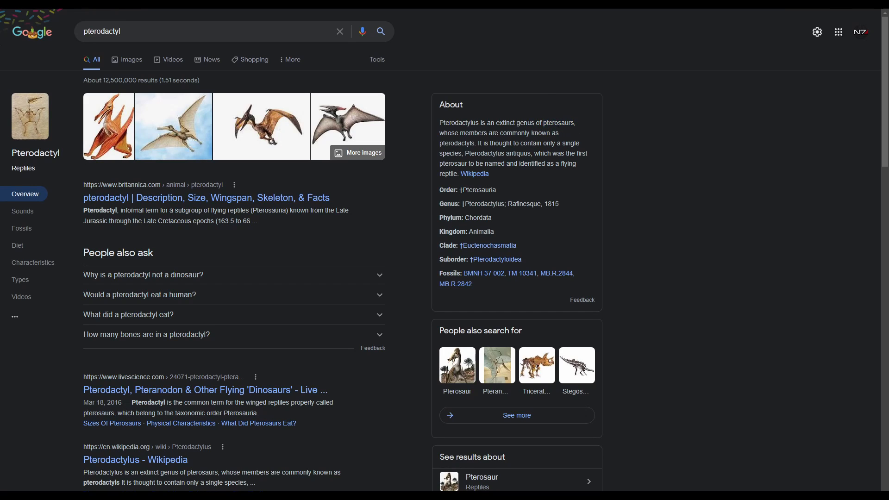
pyautogui.moveTo(641, 246)
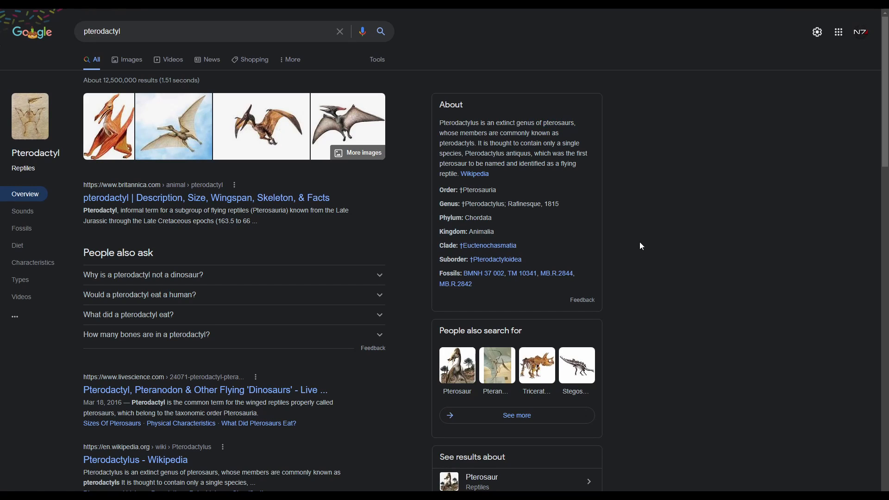
pyautogui.moveTo(129, 69)
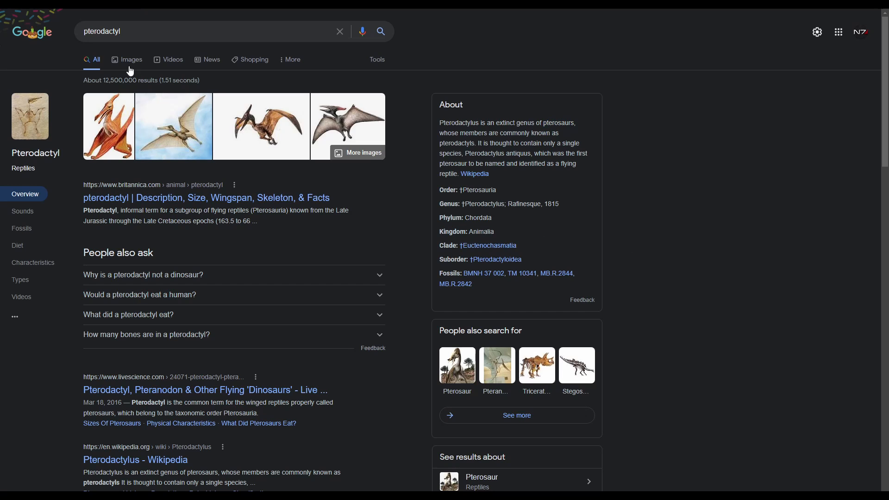
# Step: Switch to image results and preview the Science ABC flying pterodactyl picture
pyautogui.click(130, 59)
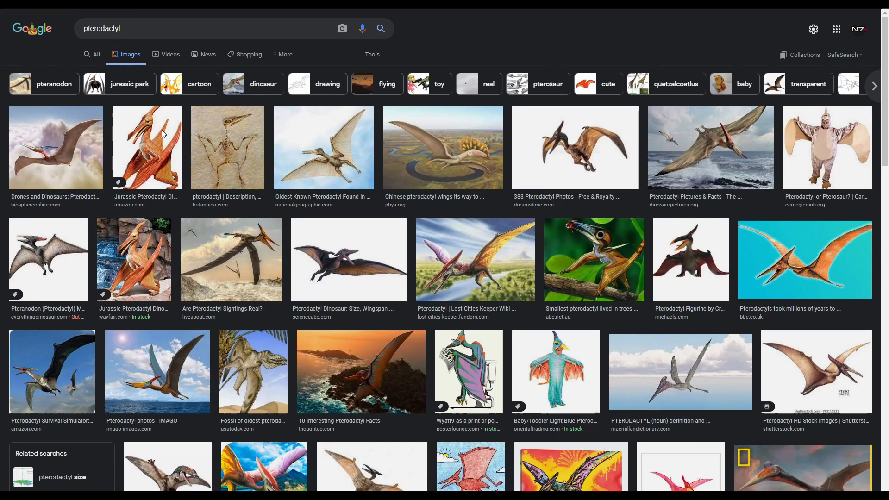
pyautogui.moveTo(369, 274)
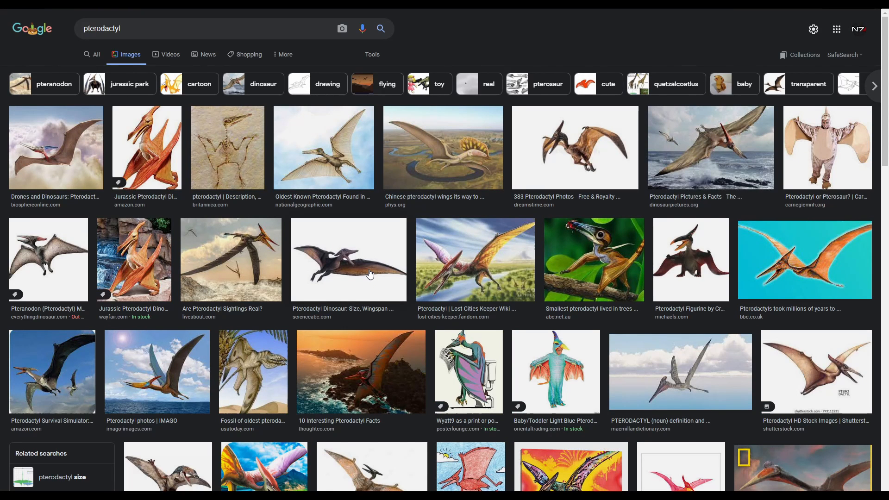
pyautogui.click(348, 260)
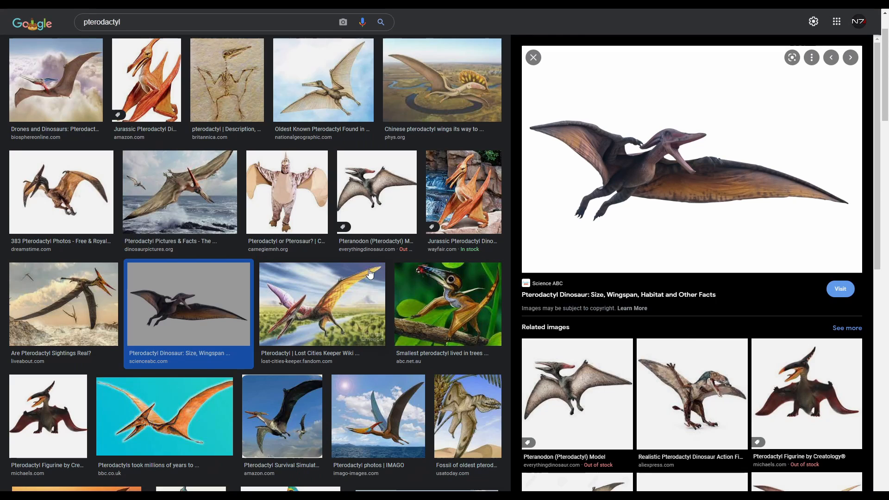